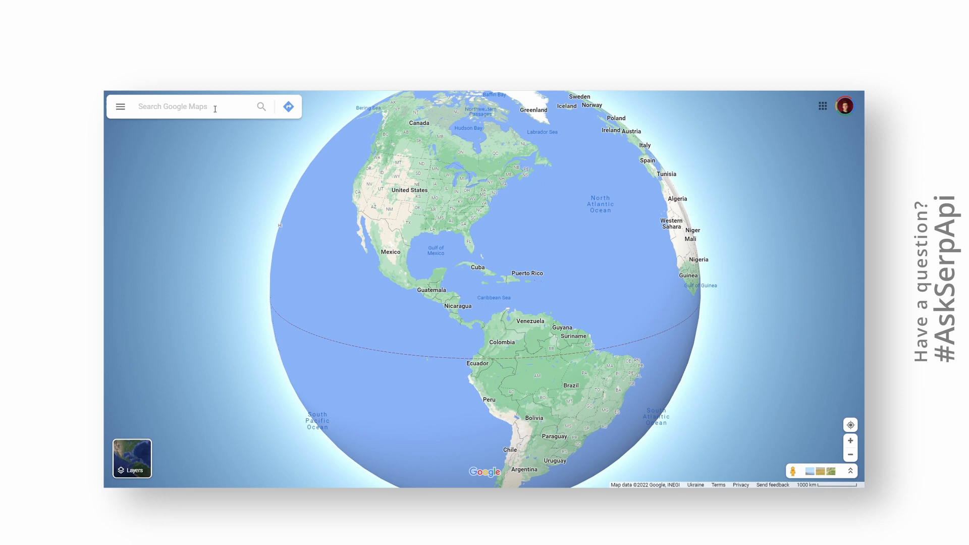
Search Google Maps for 'Seattle, WA, USA burger'
text(Seattle, WA, USA burger)
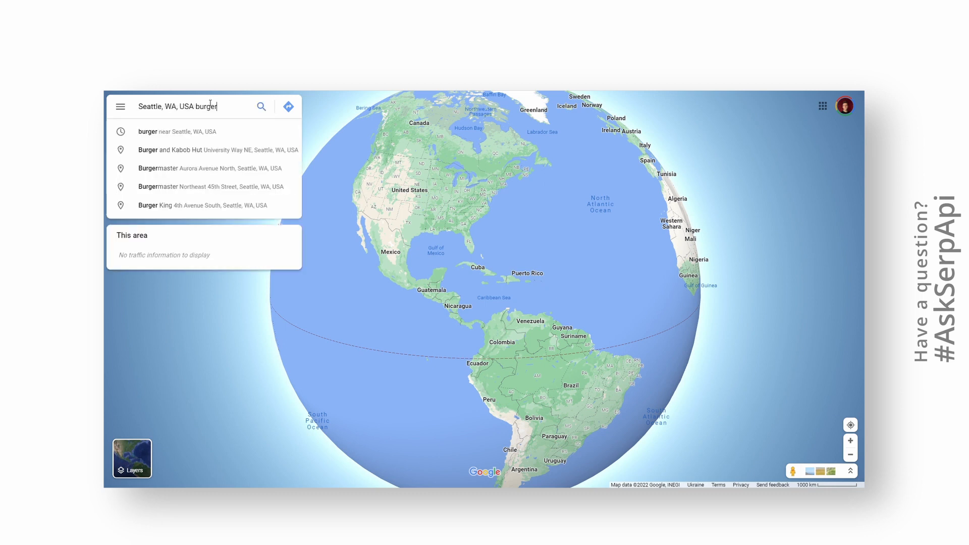
click(261, 105)
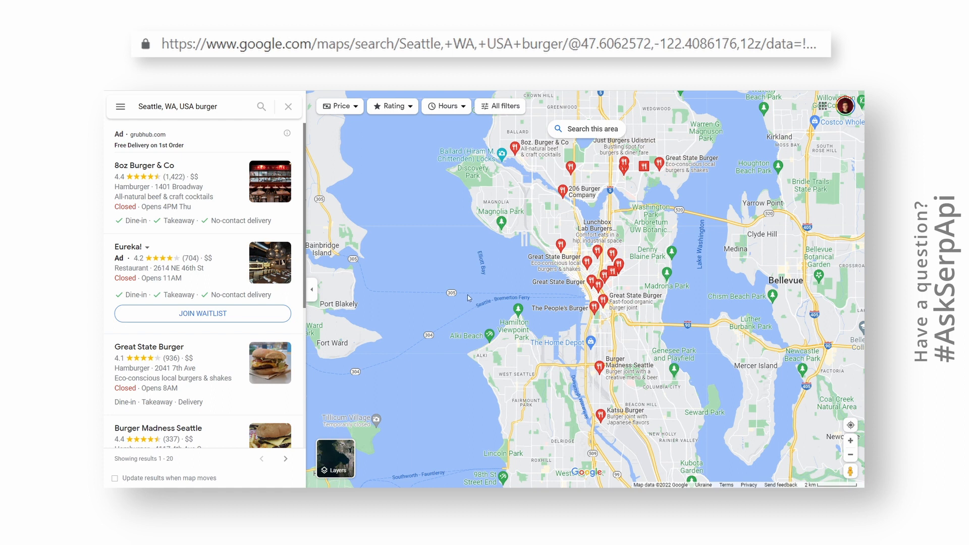
mouse_move(490, 178)
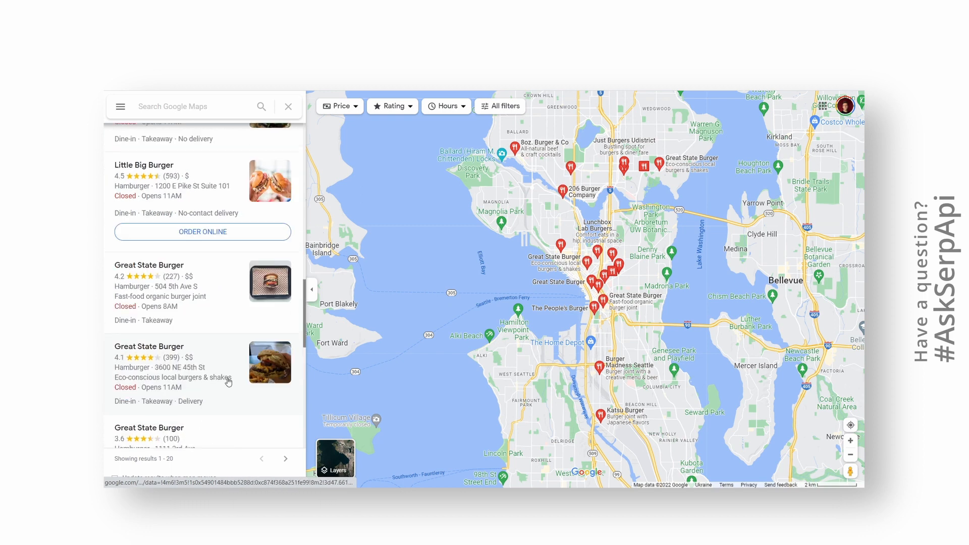
Page forward through the Seattle burger results to results 181–200
click(285, 459)
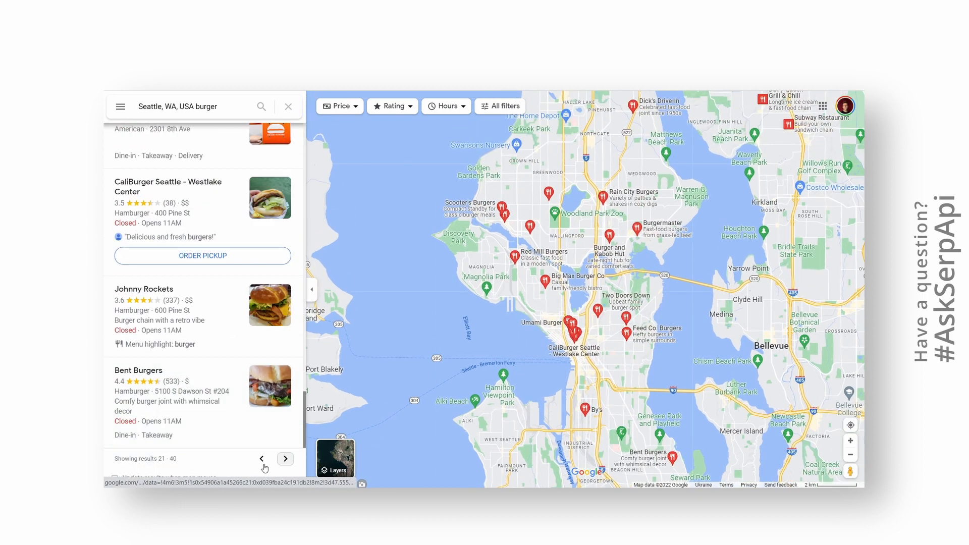
click(284, 459)
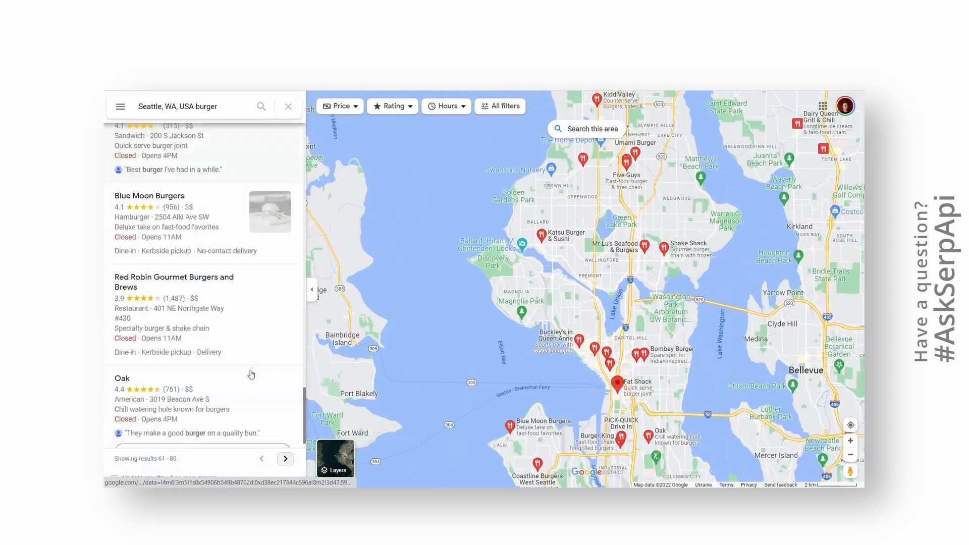
click(285, 459)
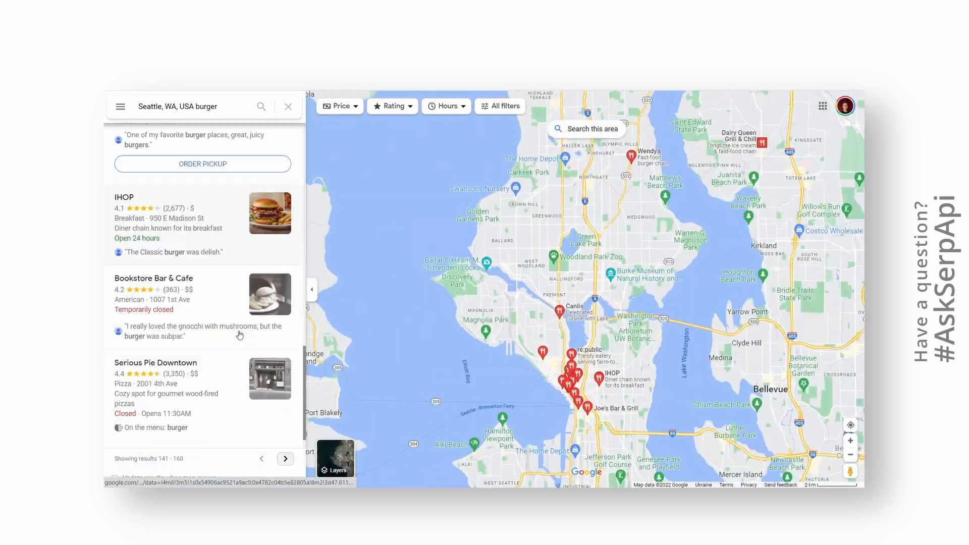
click(285, 459)
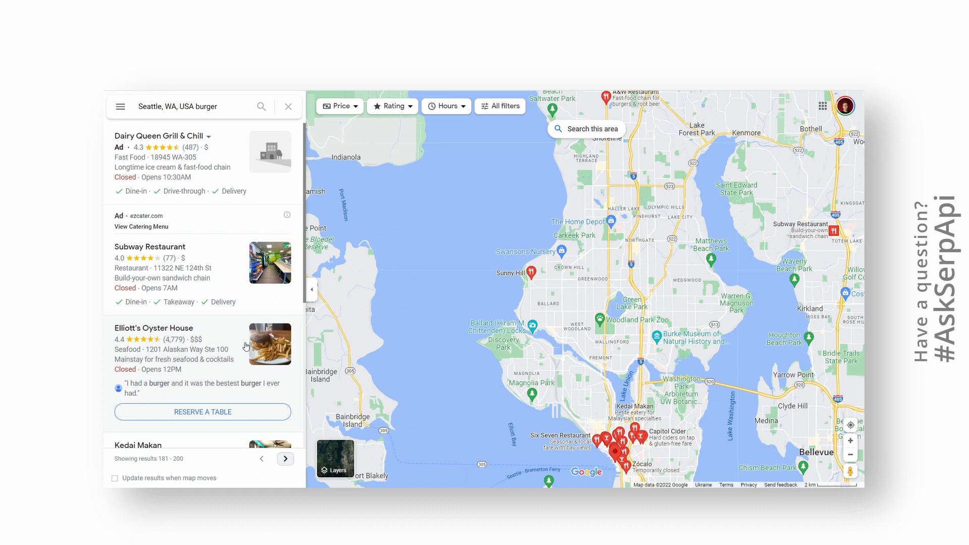
click(284, 459)
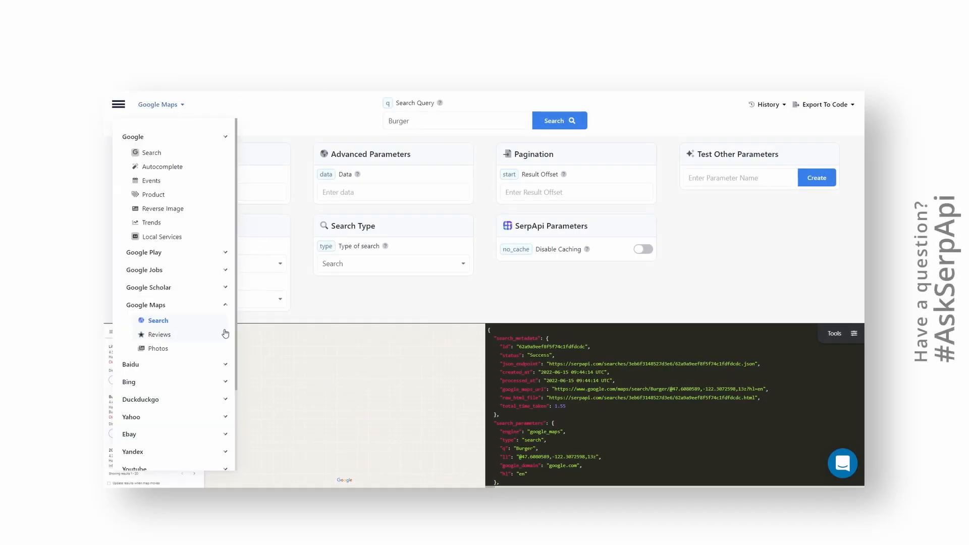
Select the Google Maps engine for the Burger search and export it to Python code
click(158, 320)
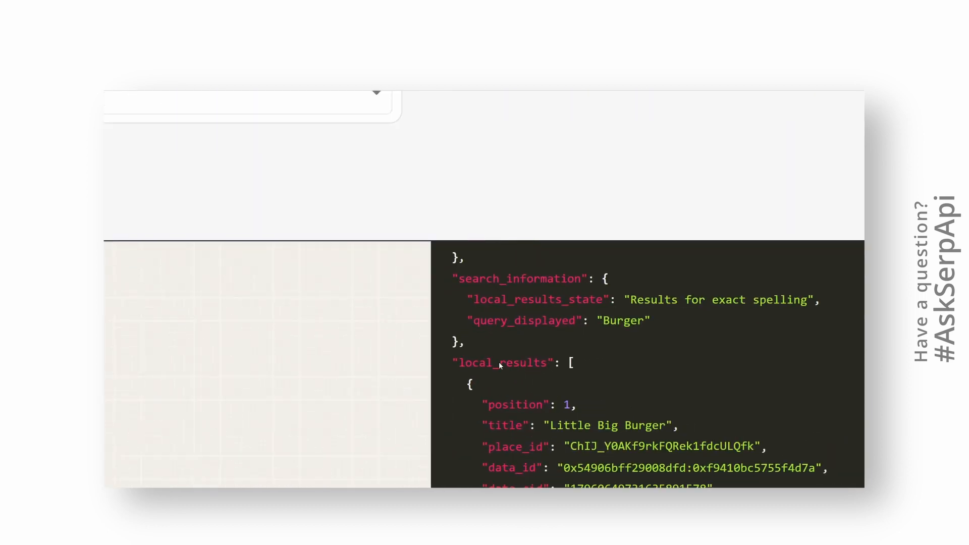
mouse_move(542, 387)
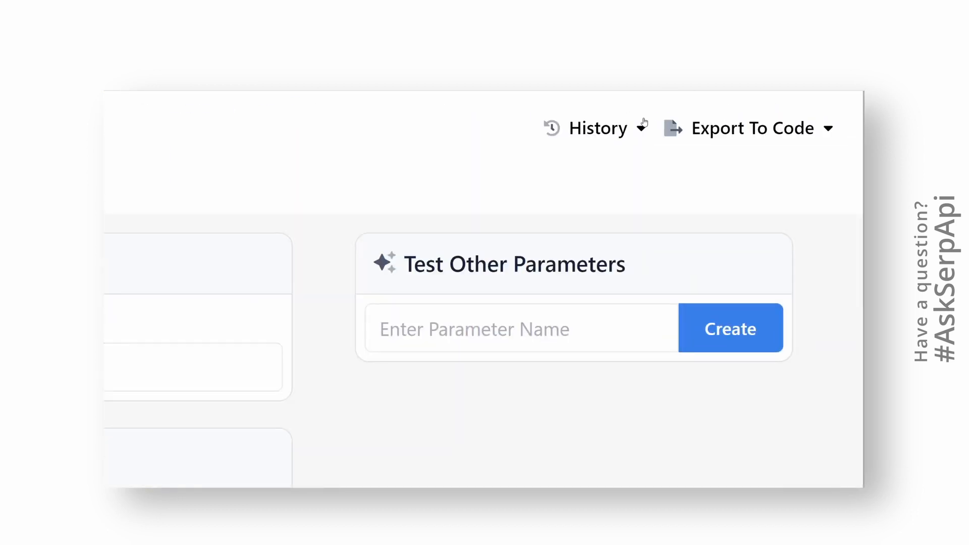
mouse_move(803, 134)
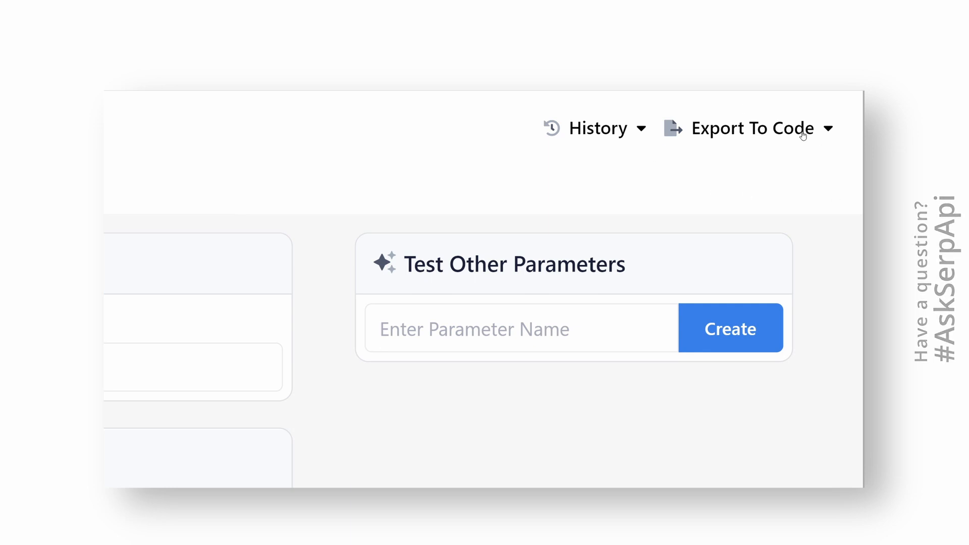
click(748, 128)
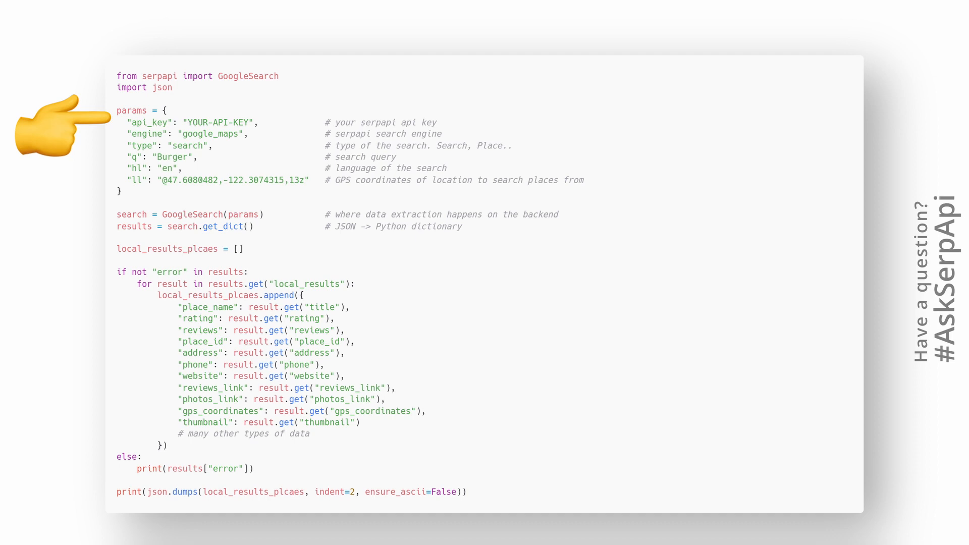
mouse_move(55, 185)
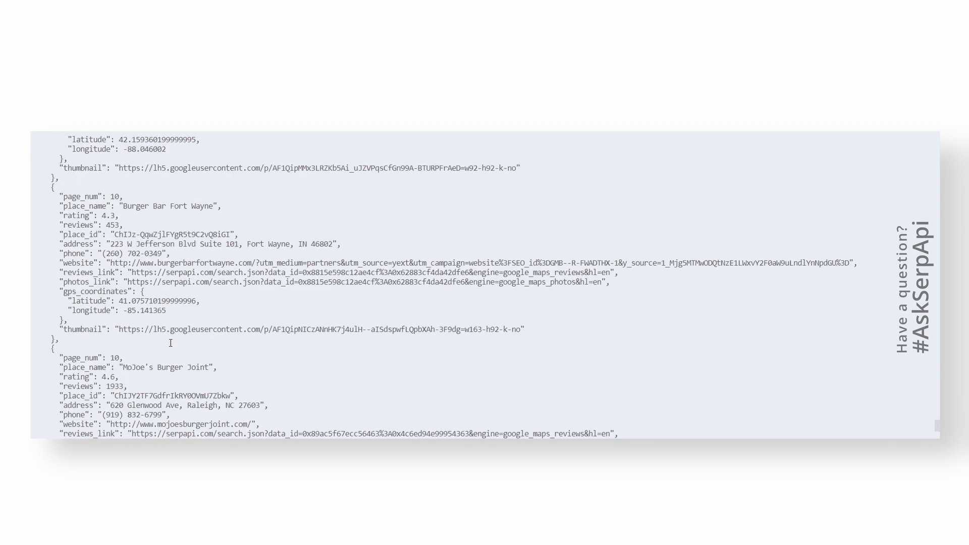
Scroll the JSON output to burger places like Burger Lounge and 5280 Burger Bar
scroll(down, 3)
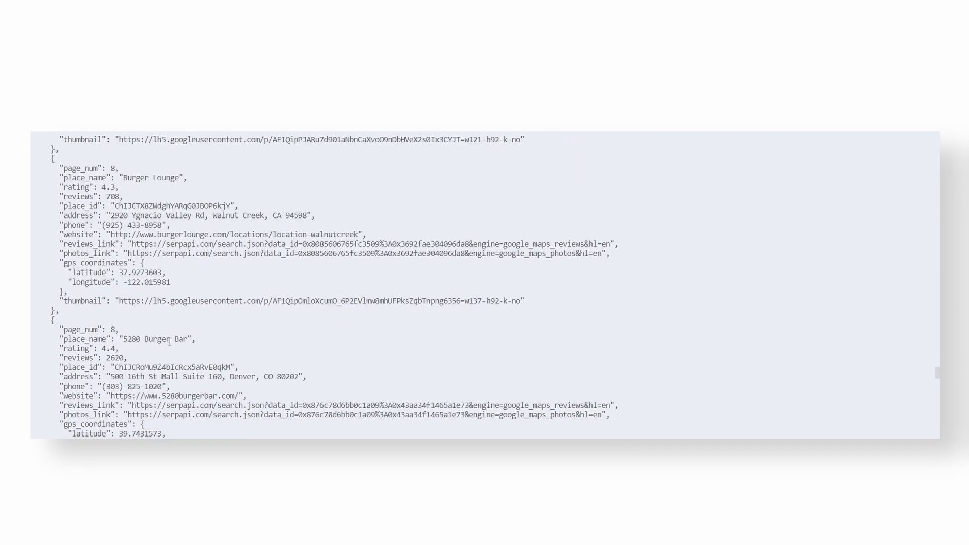